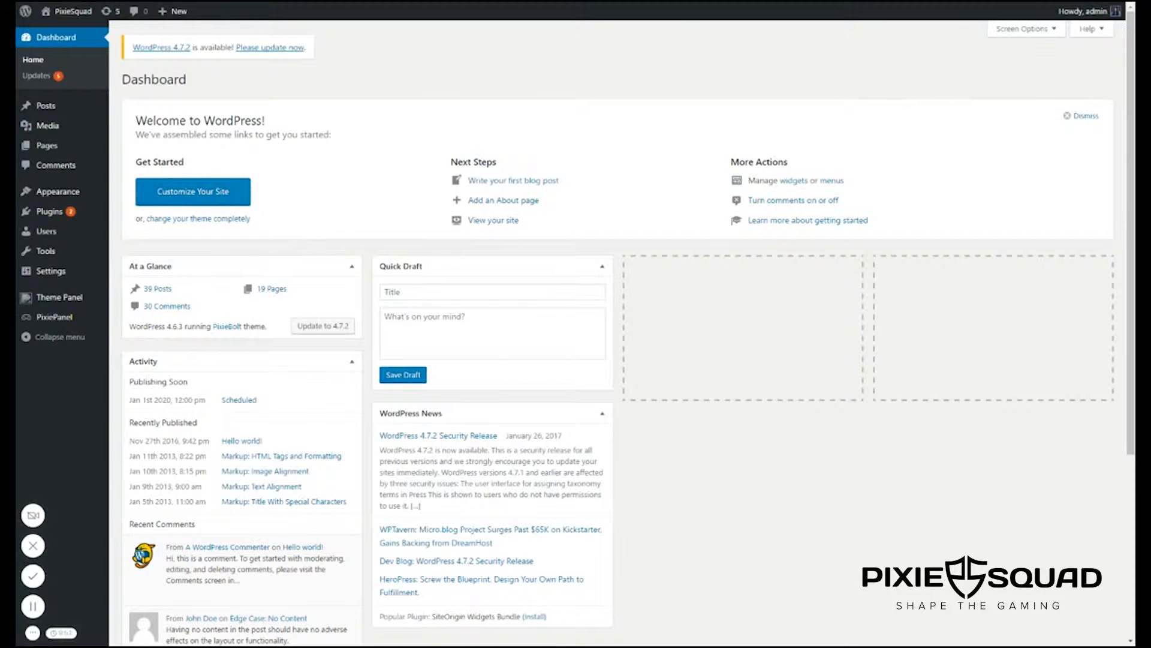
mouse_move(114, 143)
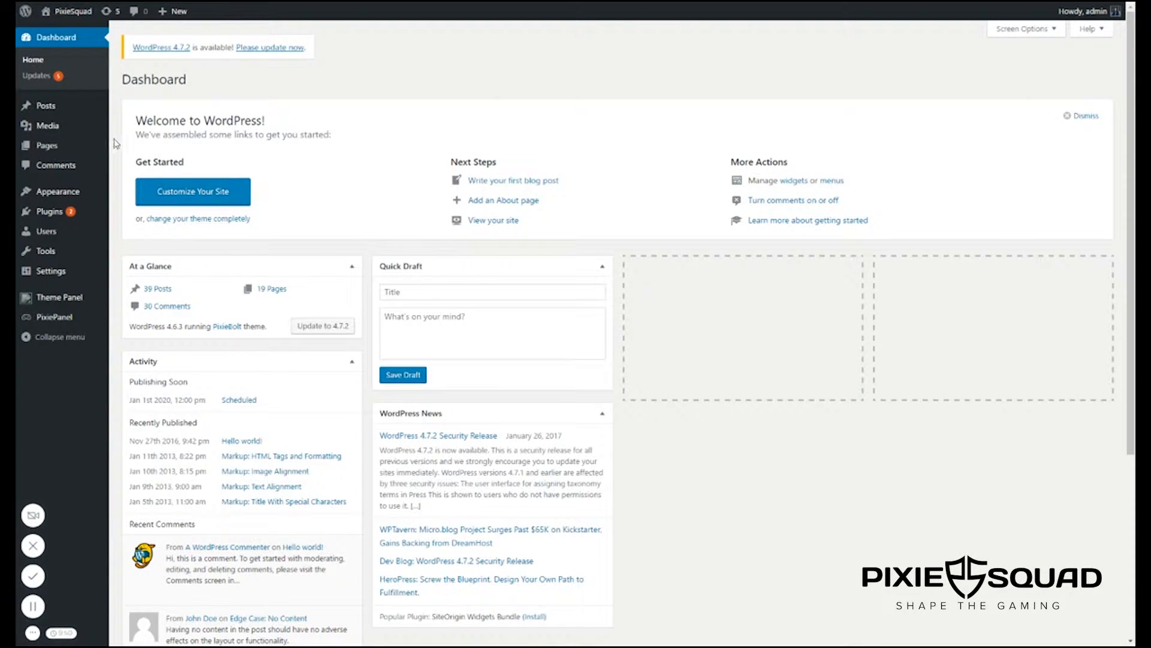
mouse_move(47, 145)
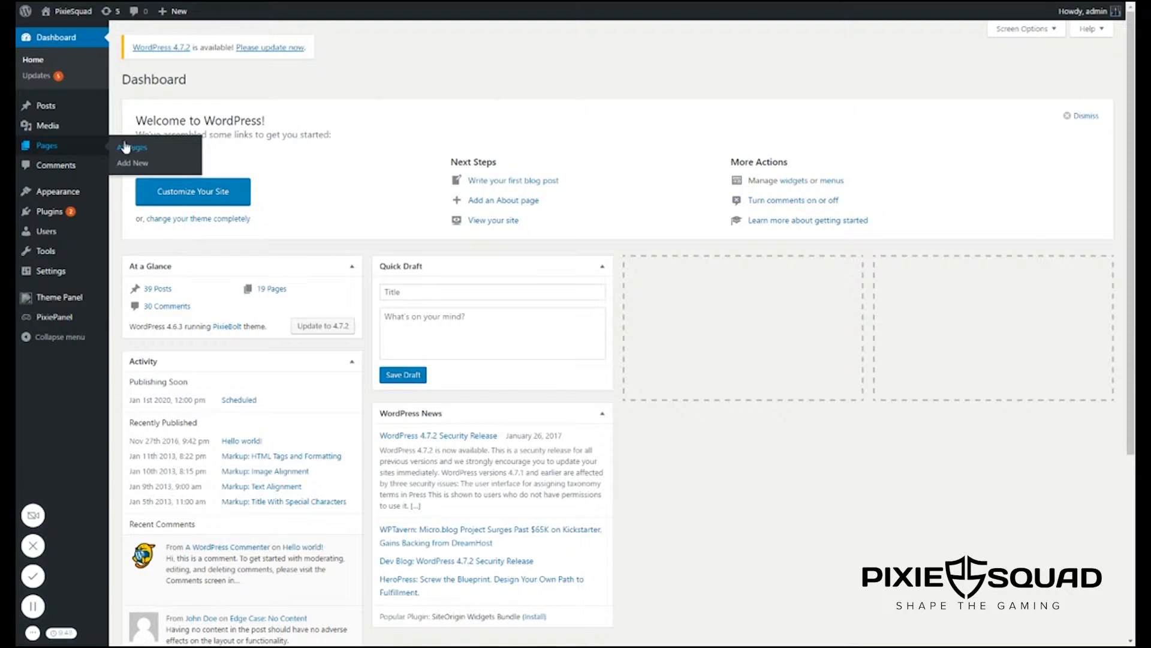
Start a new page from the Pages menu's Add New entry
left_click(132, 162)
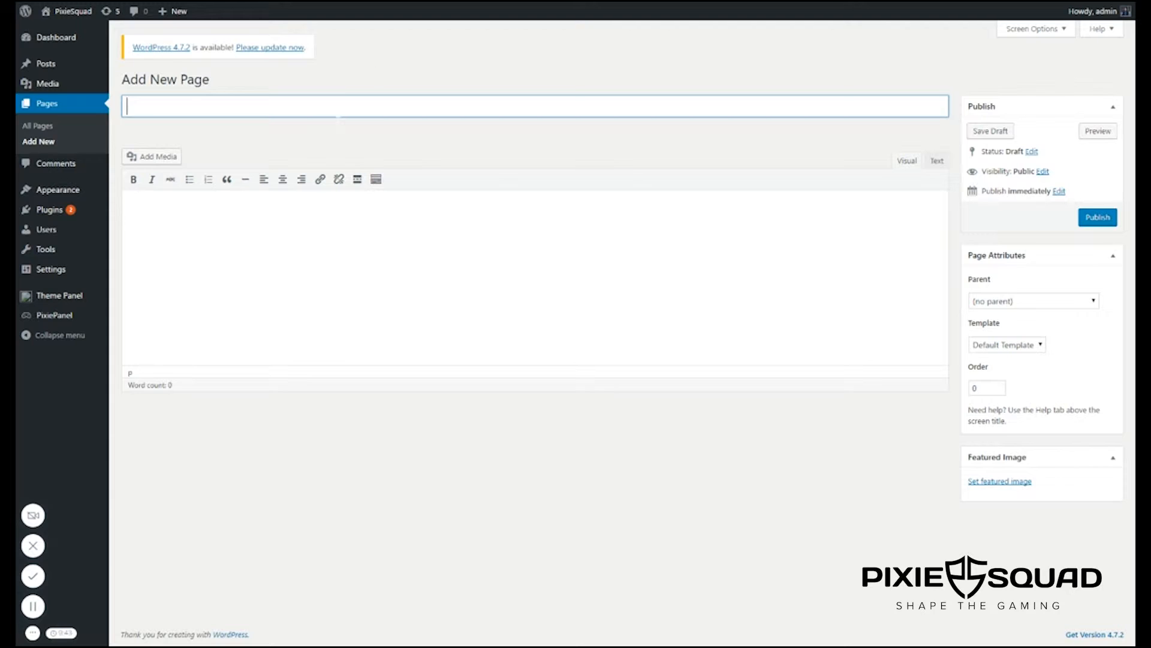
mouse_move(1023, 293)
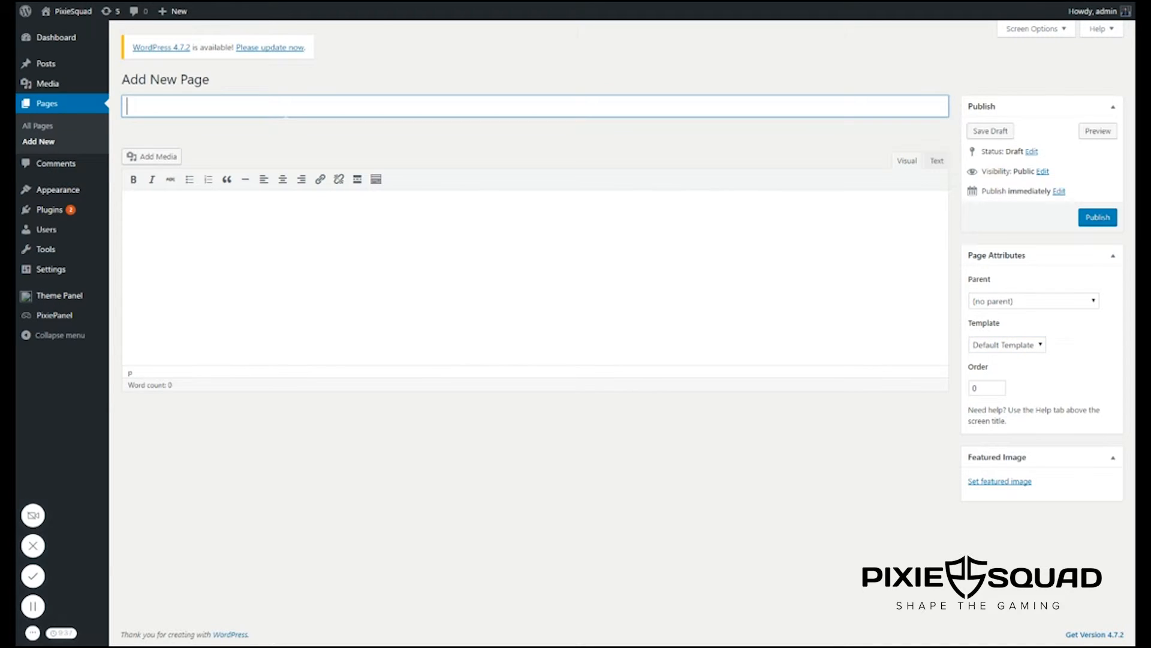
Title the new page 'About Us'
type("About")
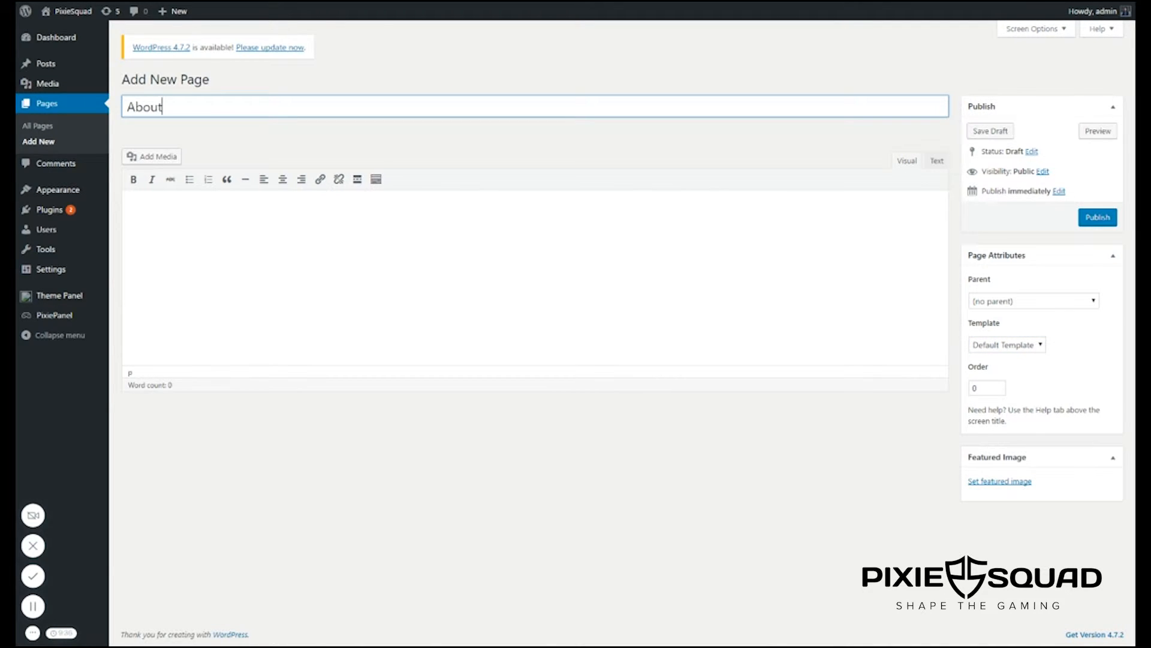
type("Us")
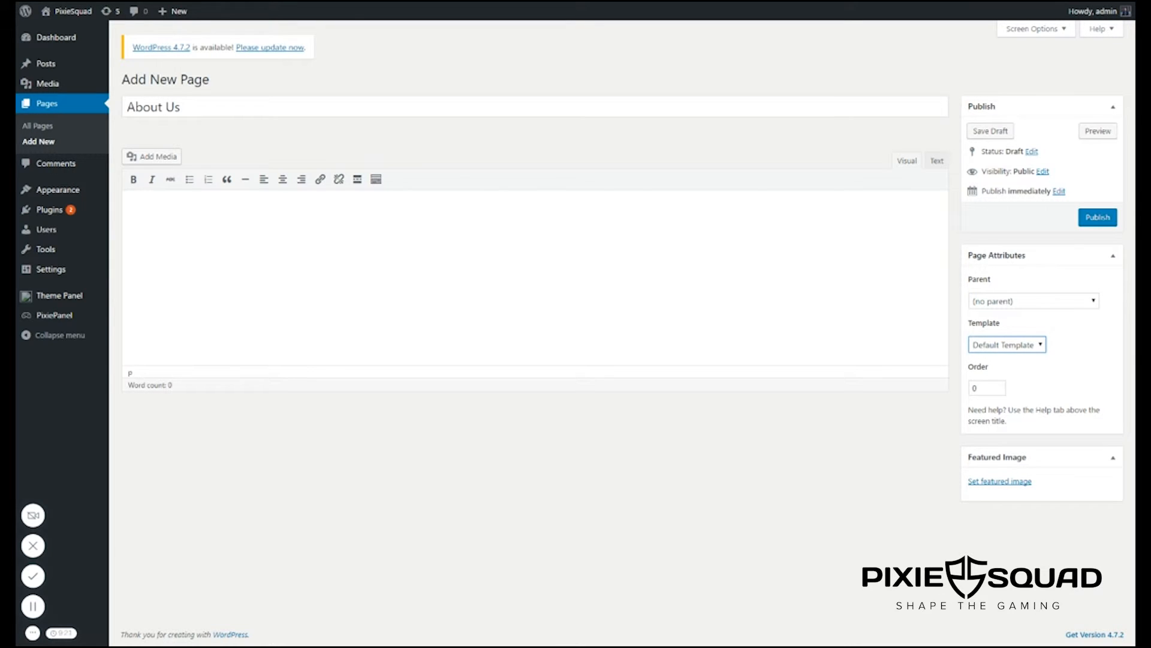
Assign the About Page template in Page Attributes
left_click(1006, 345)
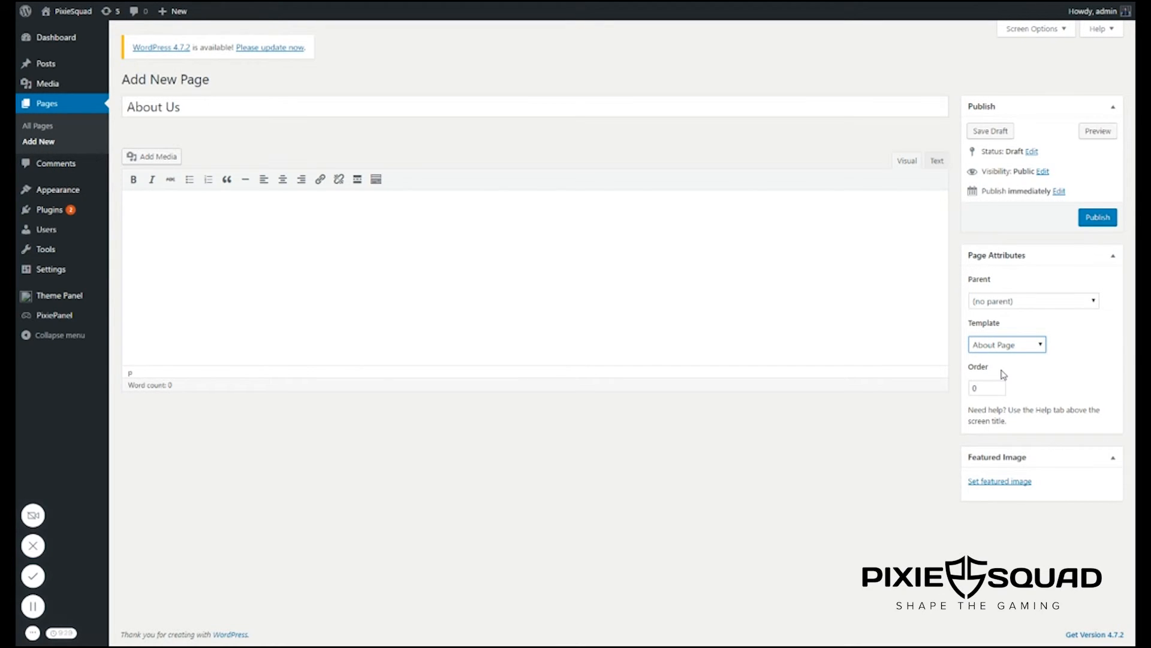
mouse_move(986, 319)
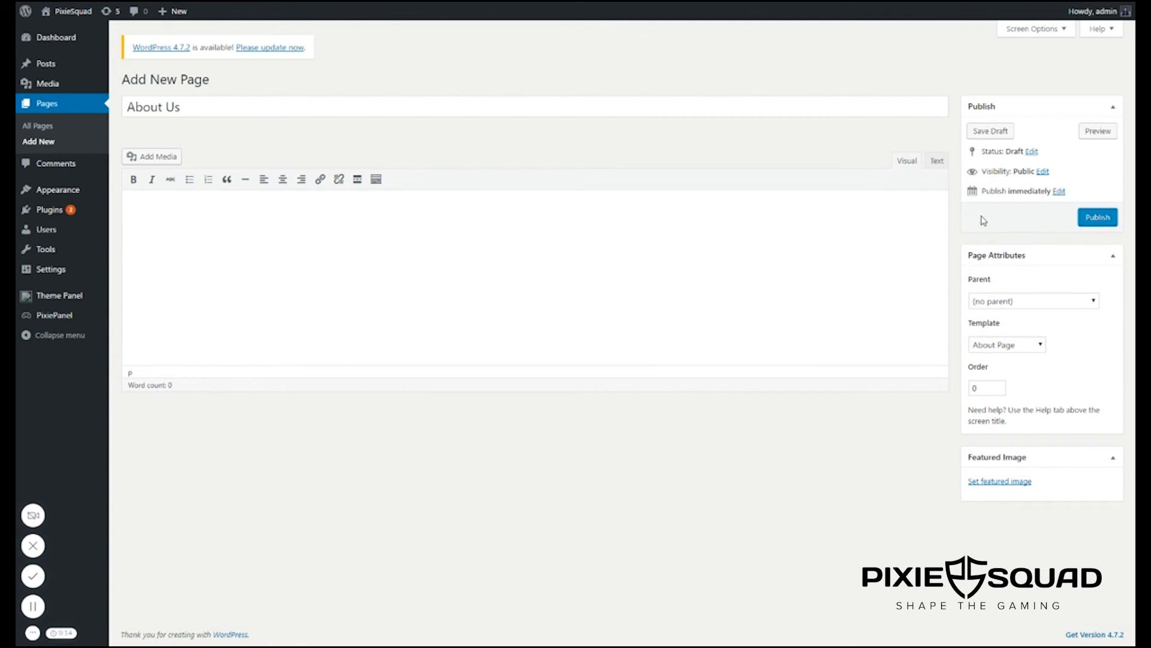
Publish the About Us page so it goes live with a permalink
left_click(1097, 217)
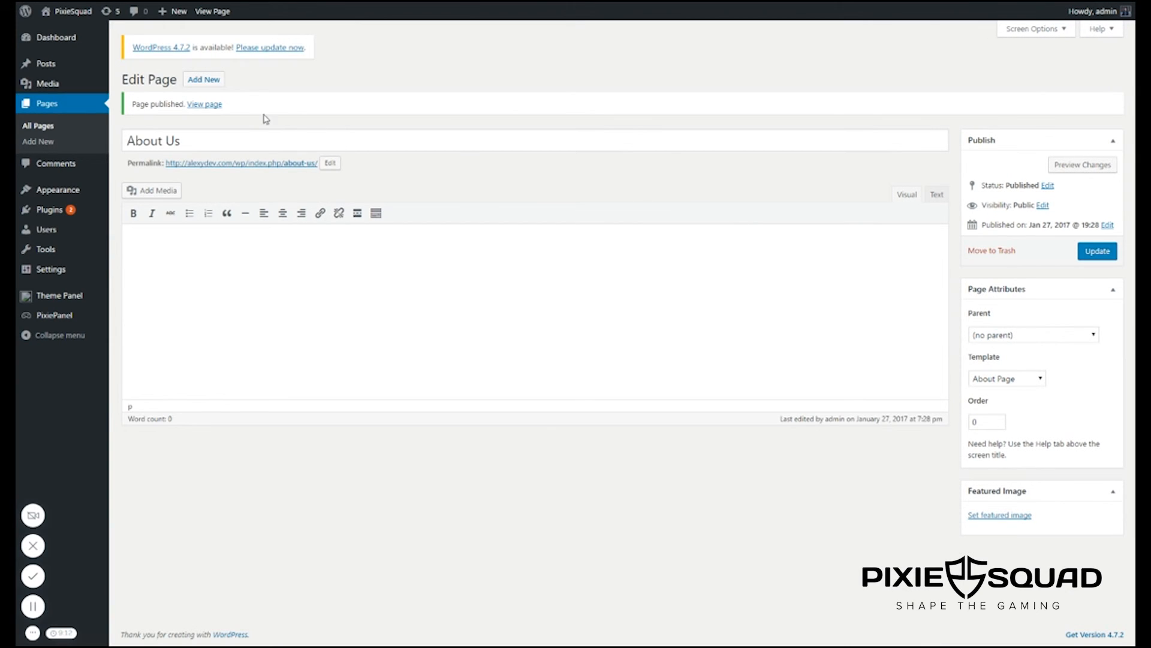
mouse_move(108, 561)
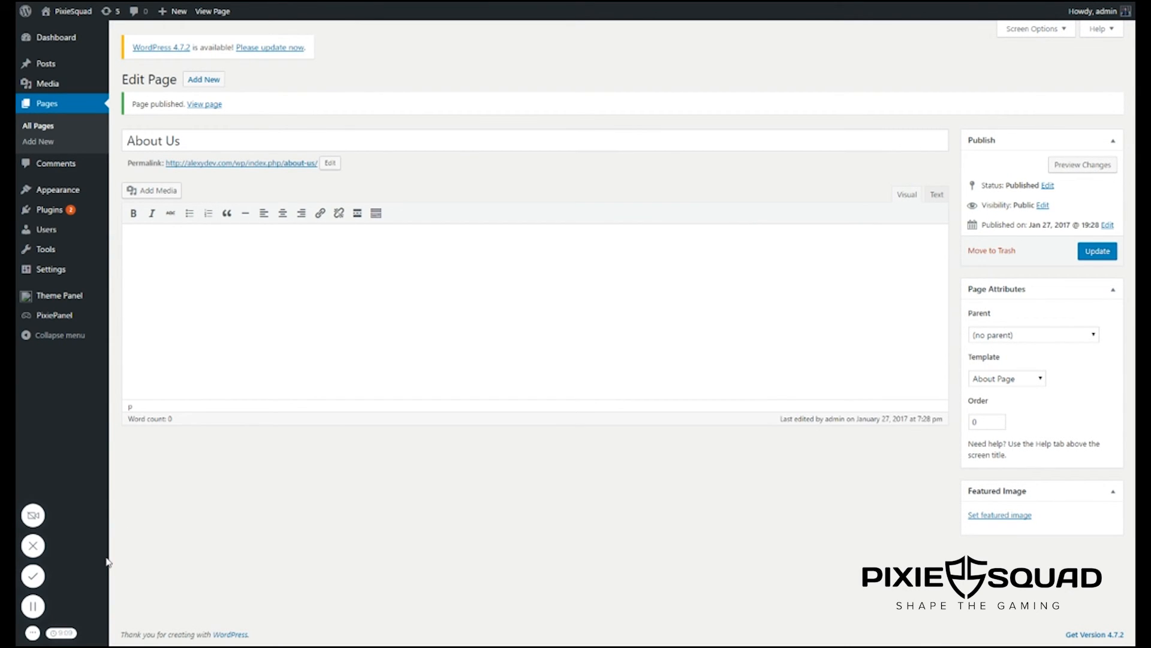
mouse_move(93, 571)
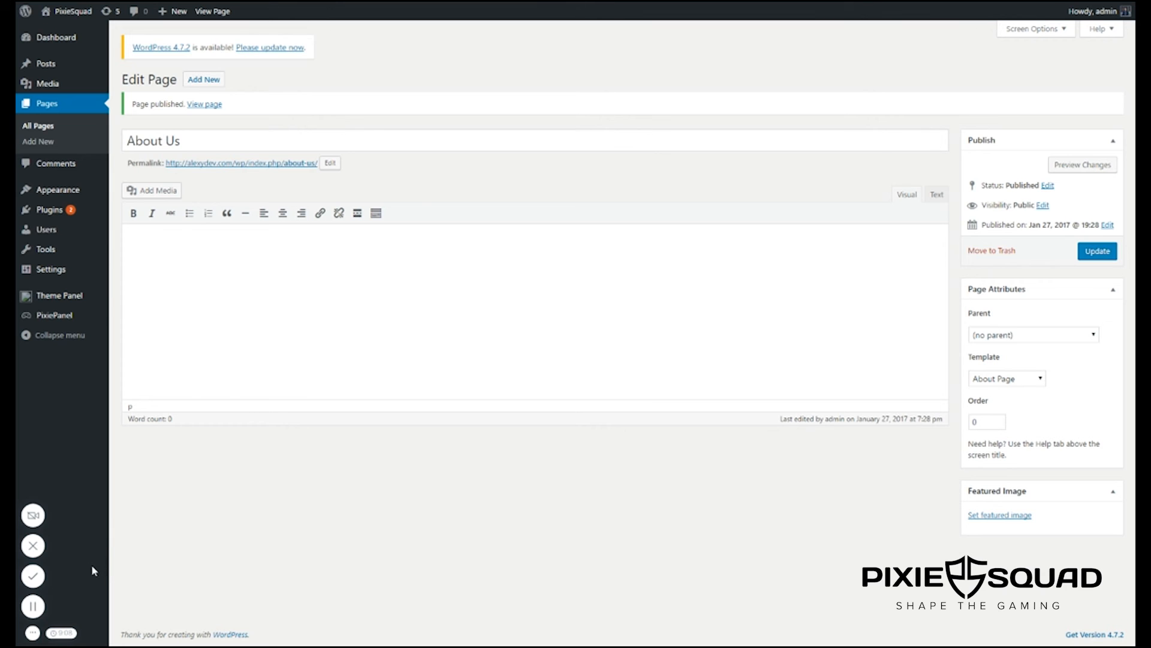